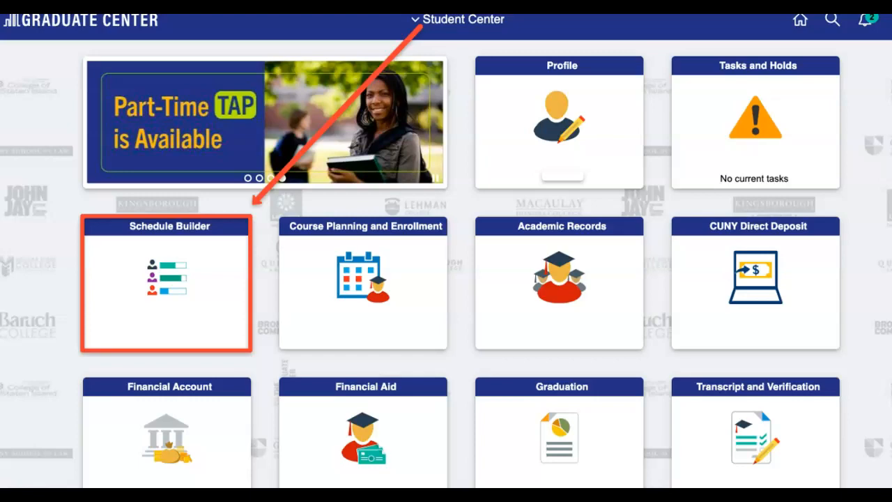
# Launch Schedule Builder from the Student Center tile to reach its welcome page of terms
pyautogui.click(164, 281)
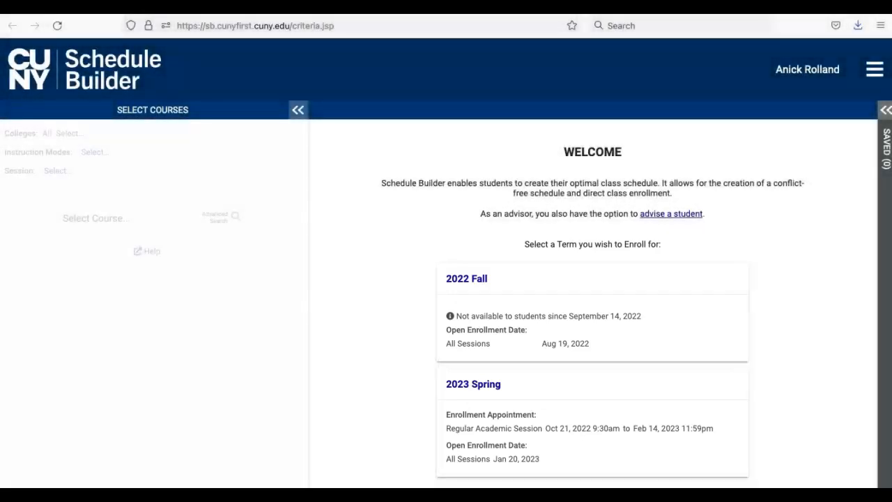
pyautogui.moveTo(388, 480)
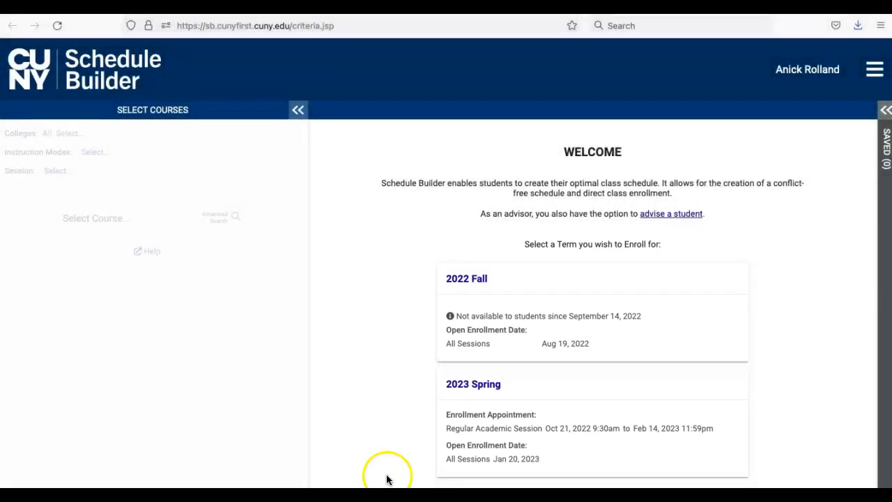
pyautogui.moveTo(485, 426)
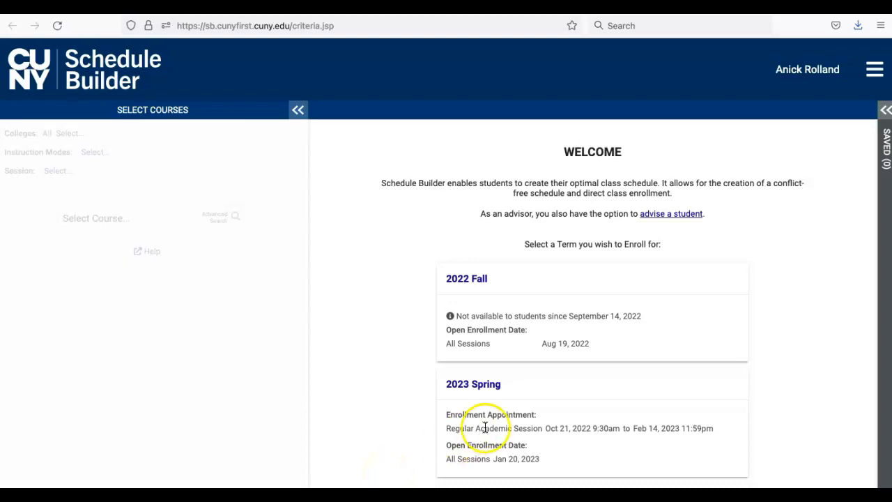
# Select the 2023 Spring term and add ROR 1 (Registered on Record) via a 'register' search
pyautogui.click(474, 385)
pyautogui.write('reg')
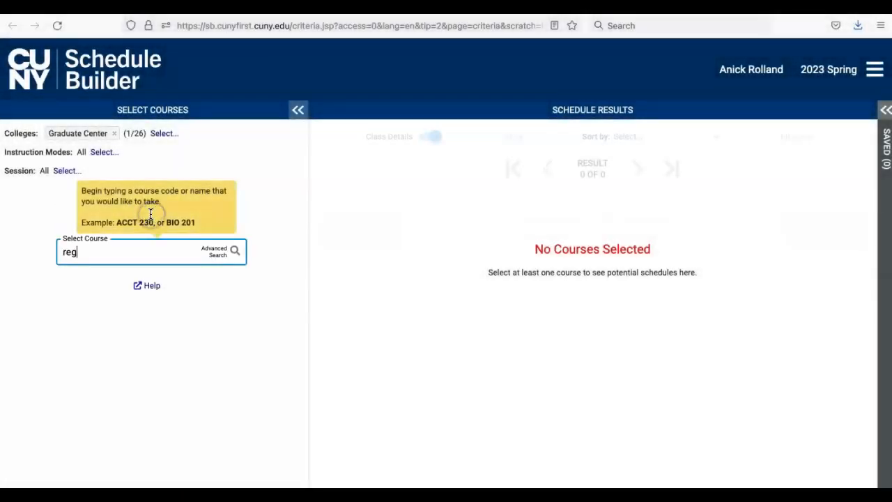
pyautogui.write('ister')
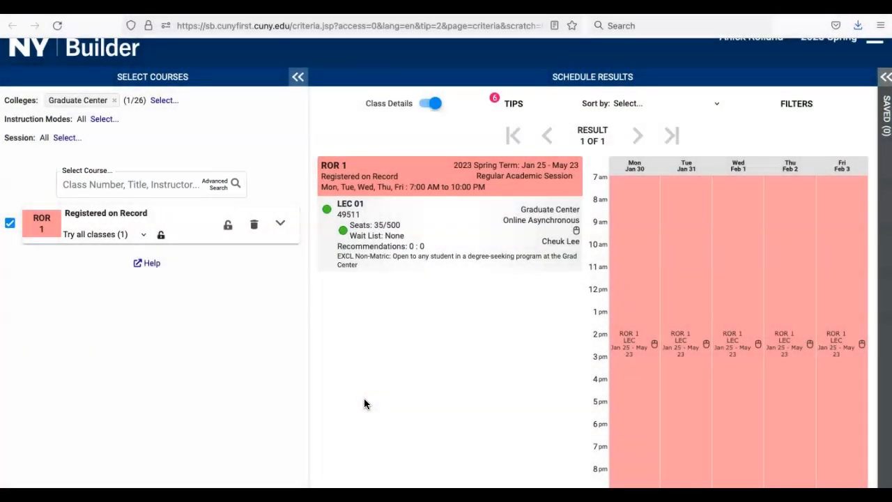
pyautogui.click(151, 184)
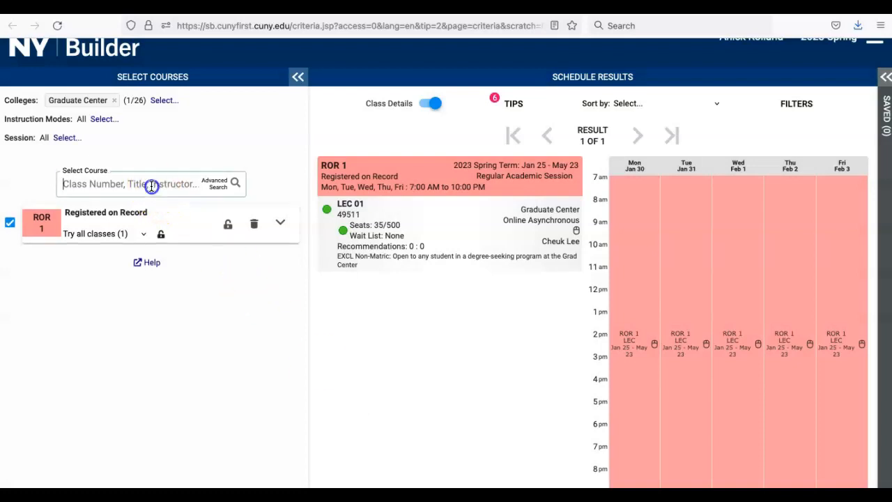
# Search 'wiu 7' and add WIU 7 (7 Weighted Instructional Unit) beside ROR 1
pyautogui.write('wiu')
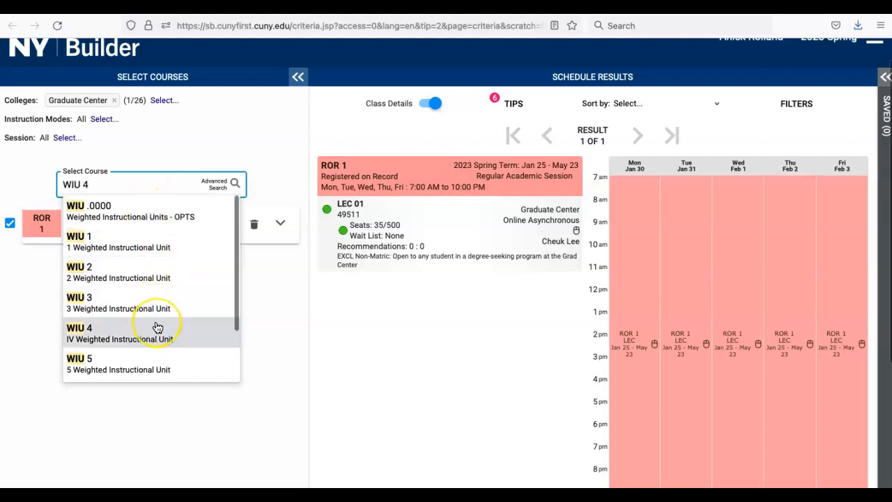
pyautogui.write('7')
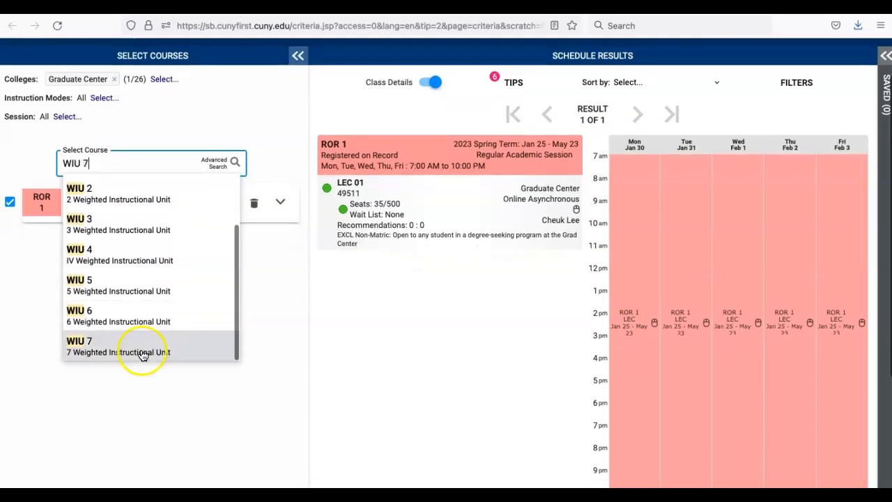
pyautogui.click(117, 346)
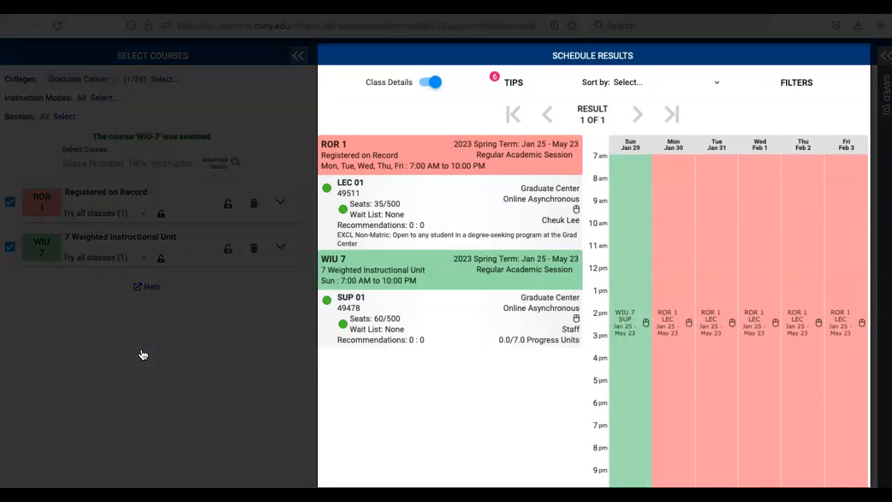
pyautogui.moveTo(371, 362)
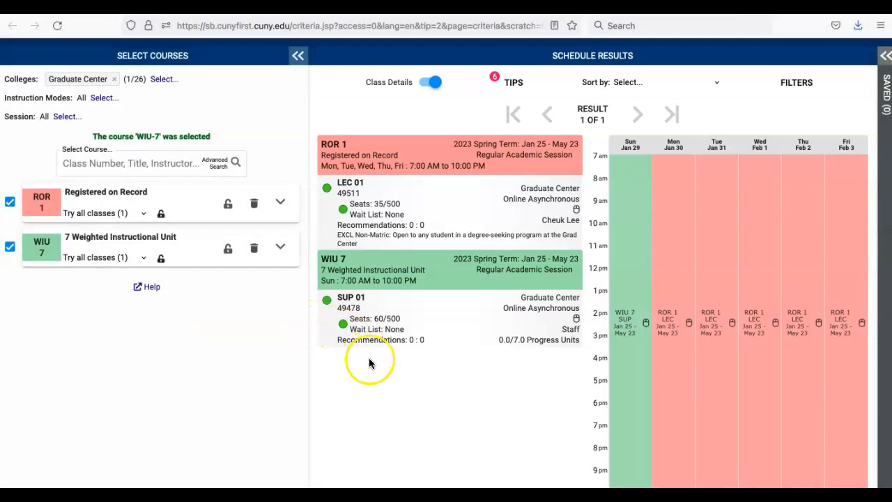
# Choose Get This Schedule for the ROR 1 and WIU 7 result to reach enrollment actions
pyautogui.scroll(-3)
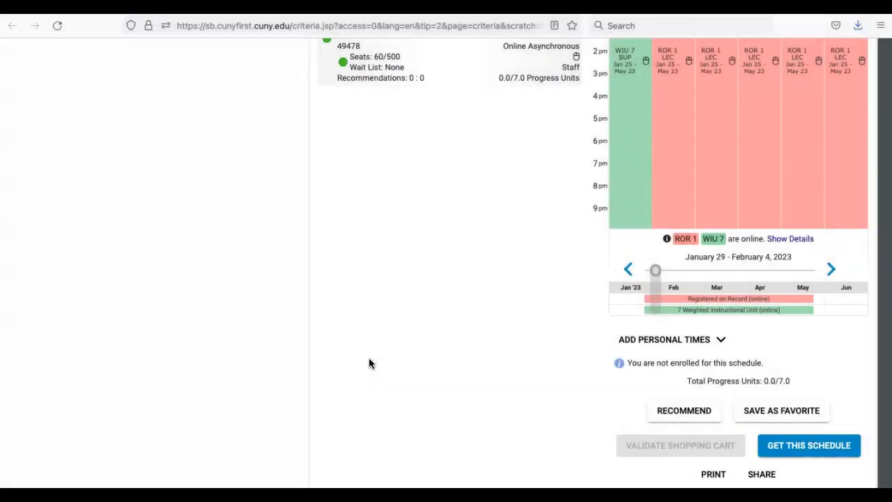
pyautogui.click(809, 447)
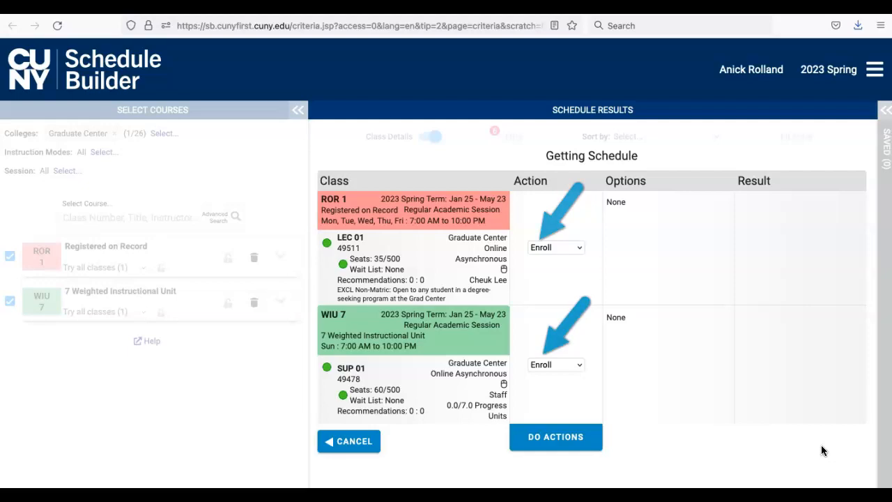
# Dismiss the hints and run Do Actions so ROR 1 and WIU 7 enroll successfully, then return to Select Courses
pyautogui.click(555, 436)
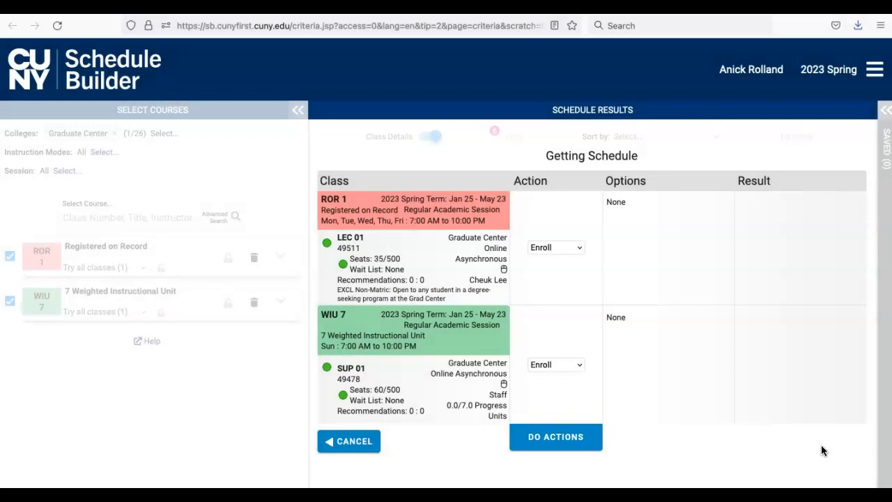
pyautogui.click(555, 438)
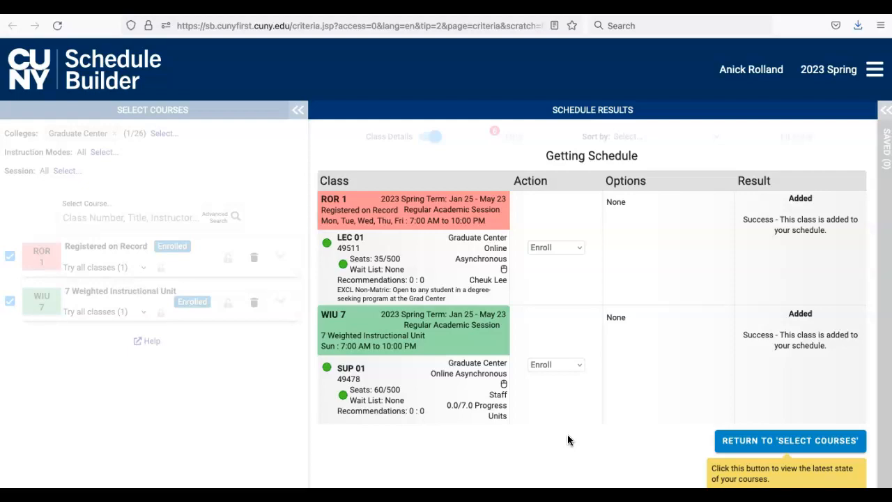
pyautogui.click(790, 440)
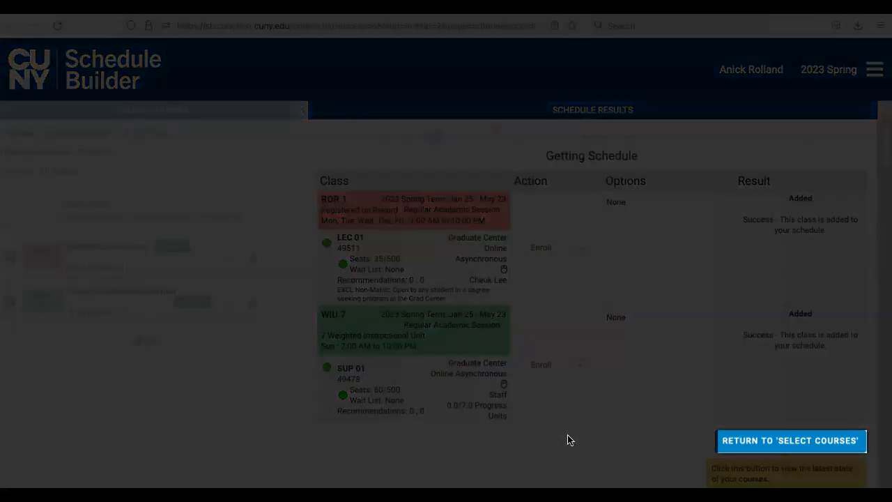